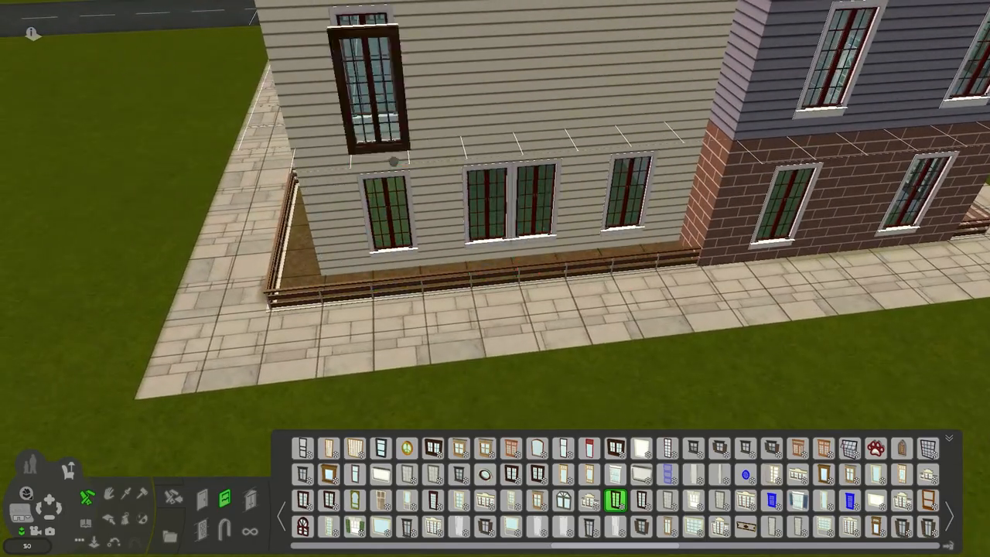
scroll("down", 3)
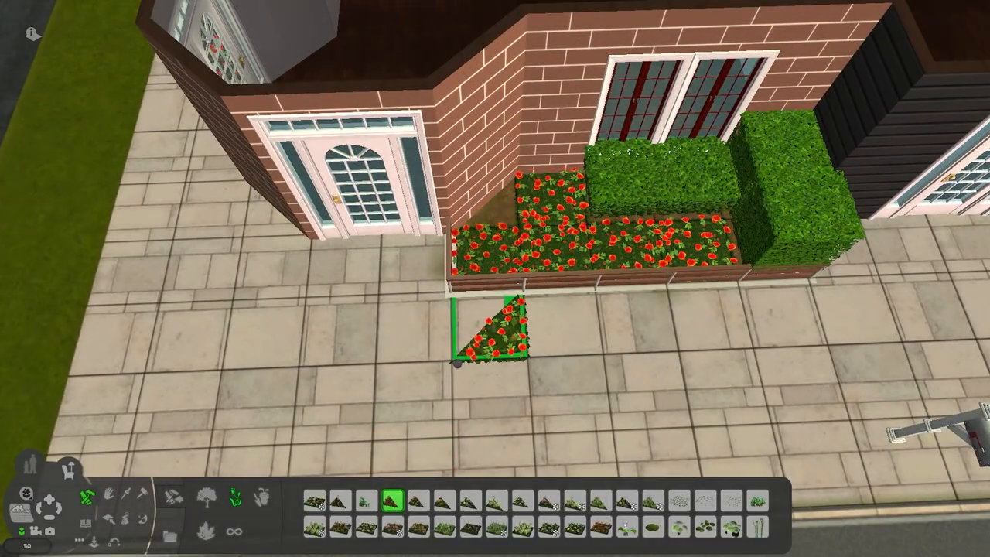
type("moveobjects")
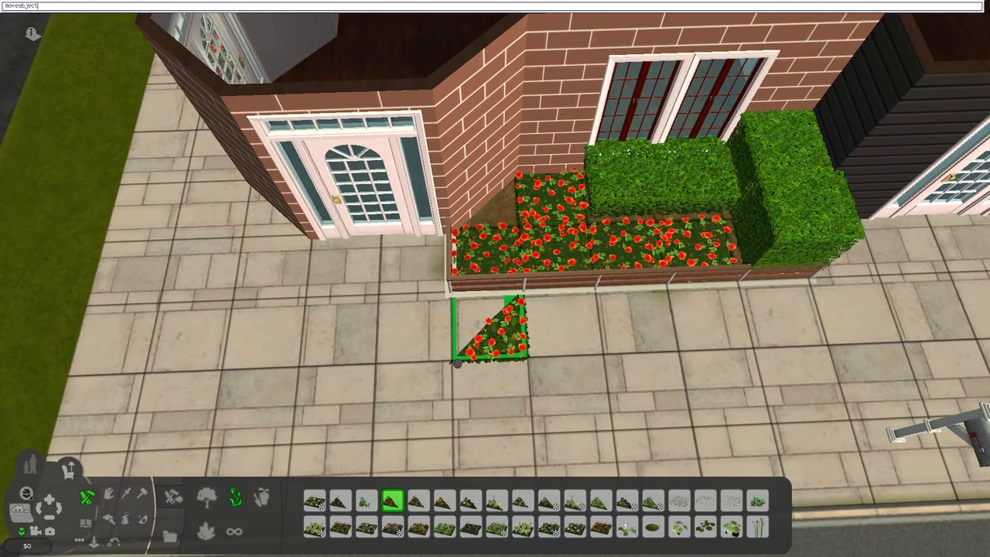